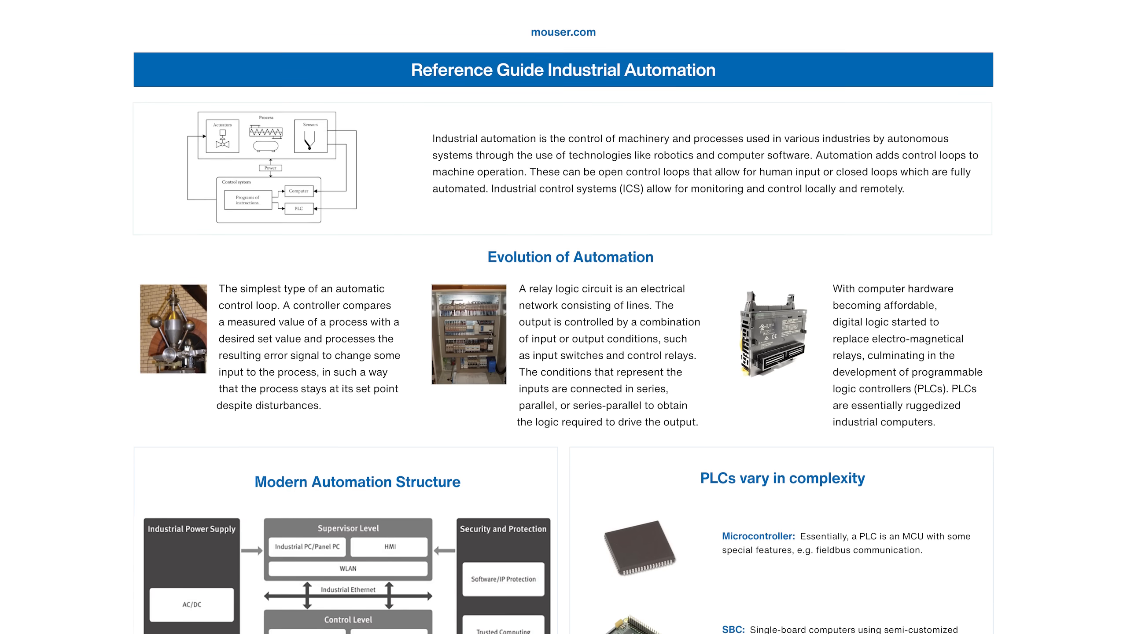
- Scroll from the Mouser guide to the Opta's -20 °C to +50 °C temperature range
scroll(down, 3)
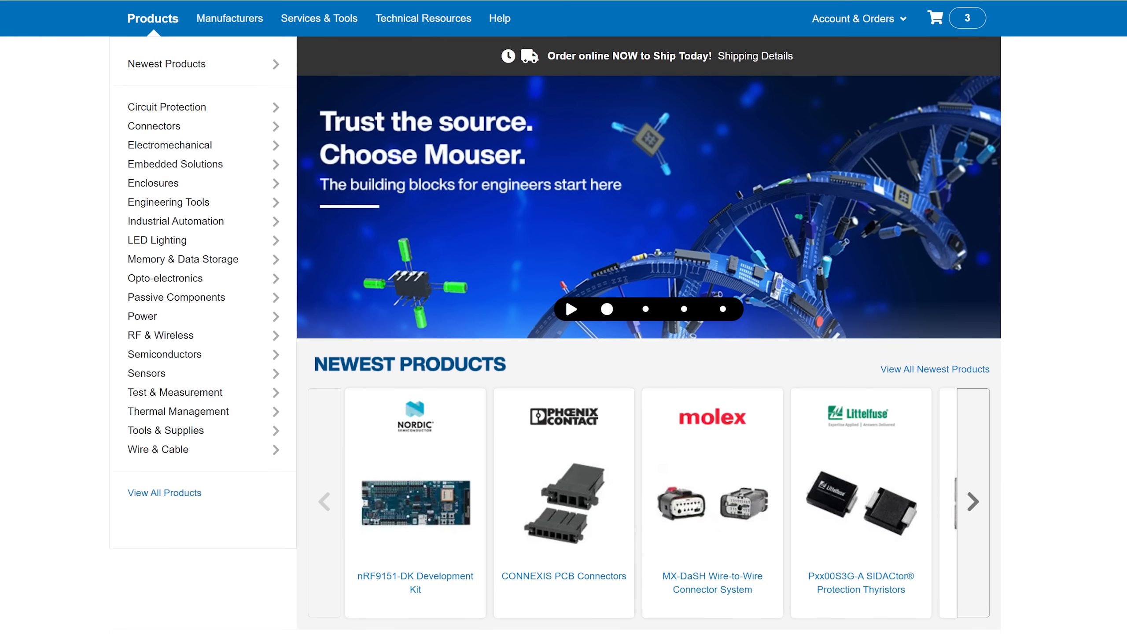
scroll(up, 3)
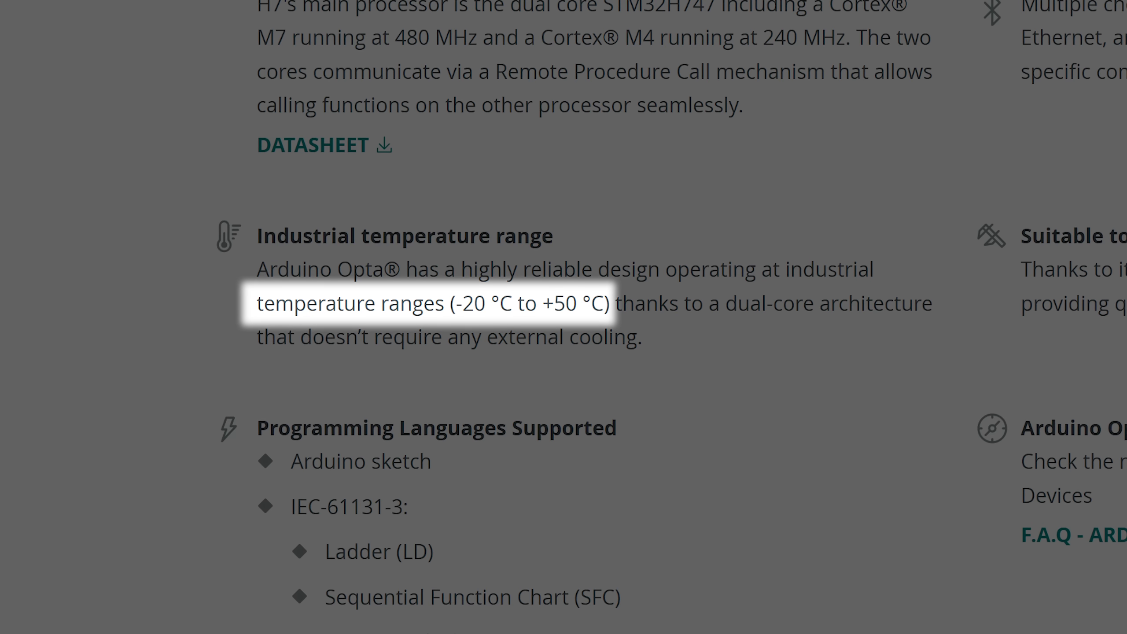
- Show the Opta's CE declaration of conformity popup from the Certifications badges
scroll(down, 3)
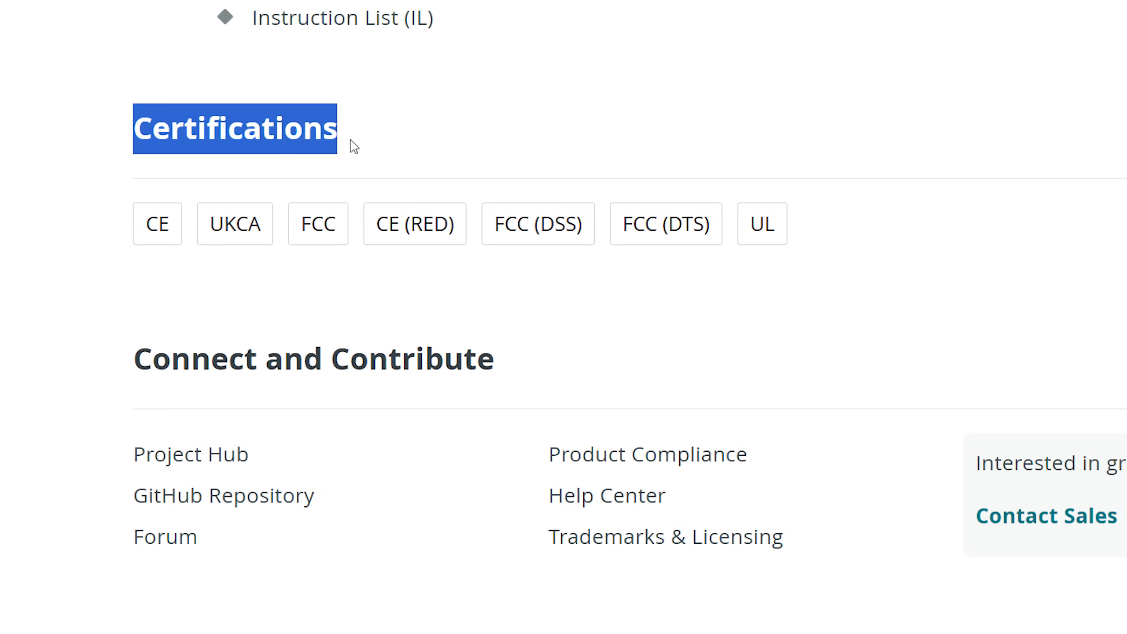
click(157, 224)
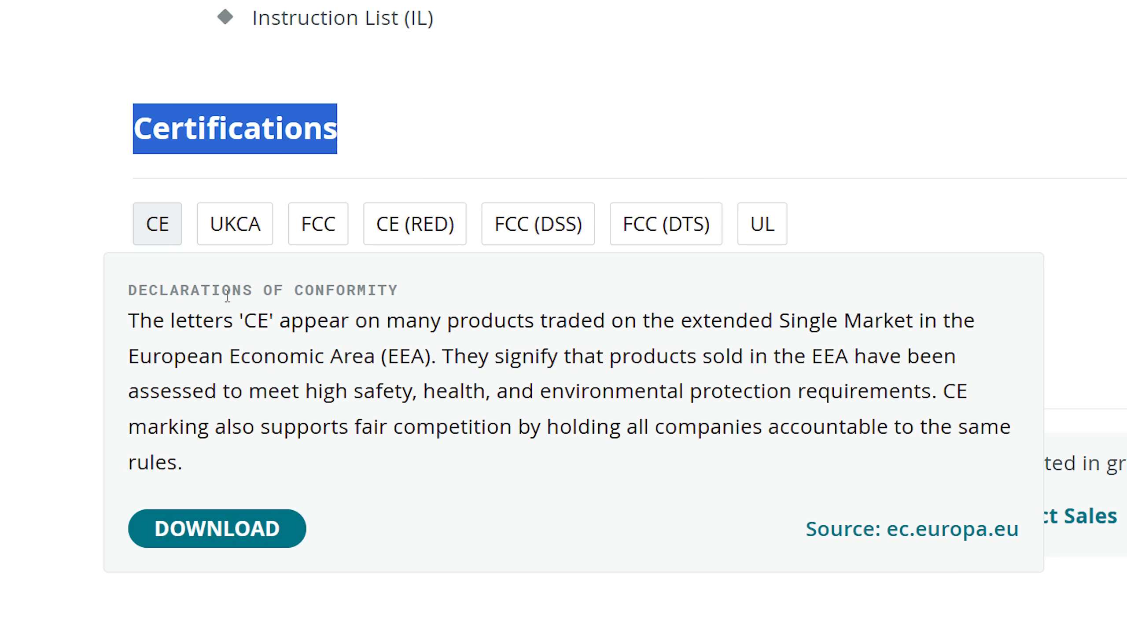
click(235, 223)
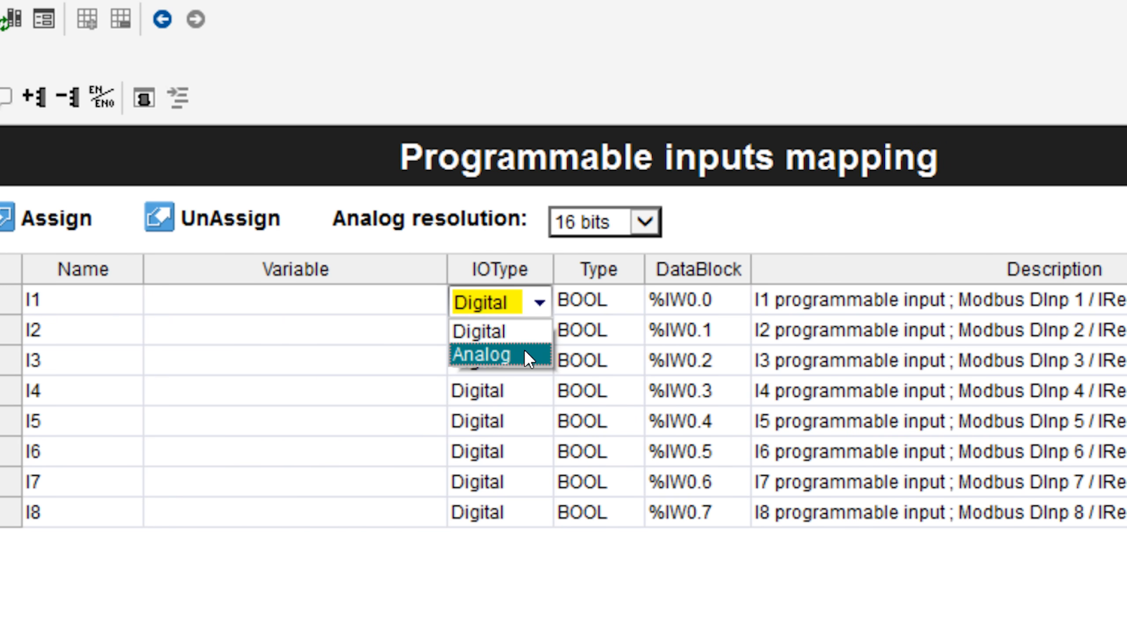
- Set programmable input I1's IOType to Analog
click(482, 355)
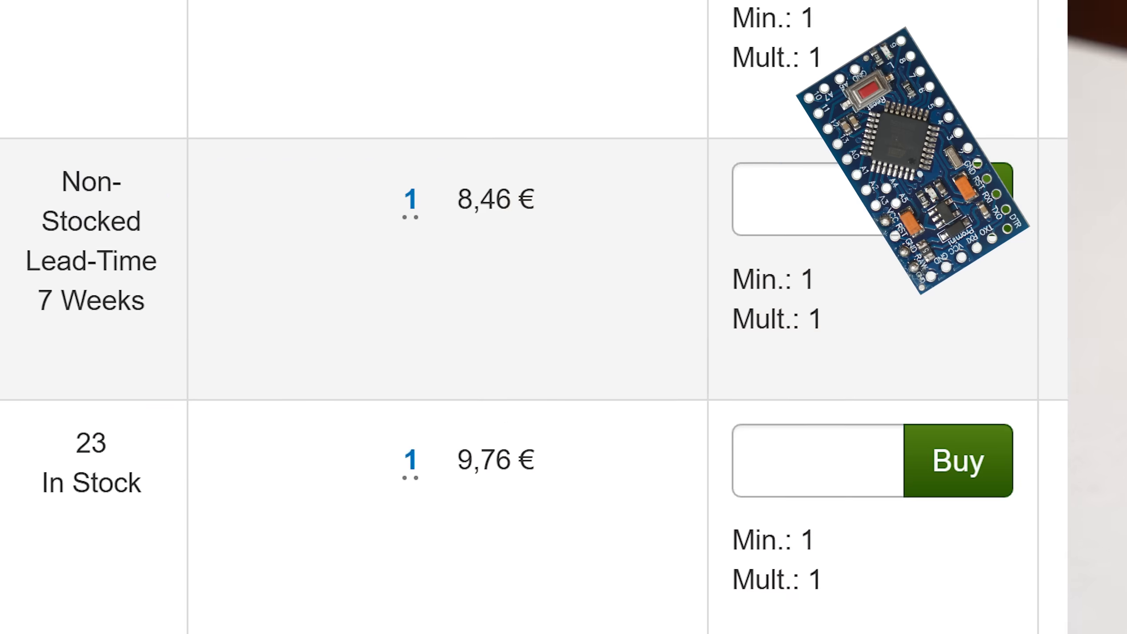
- Scroll to the Opta price breaks, from 182,22 € per unit to 161,26 € at 50
scroll(down, 3)
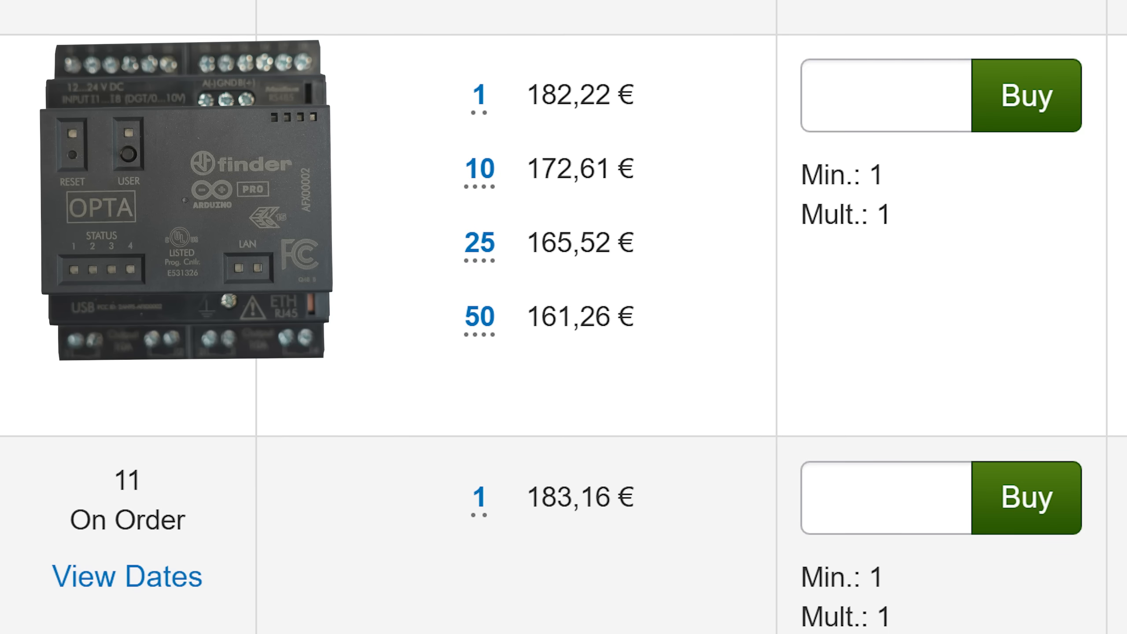
scroll(down, 3)
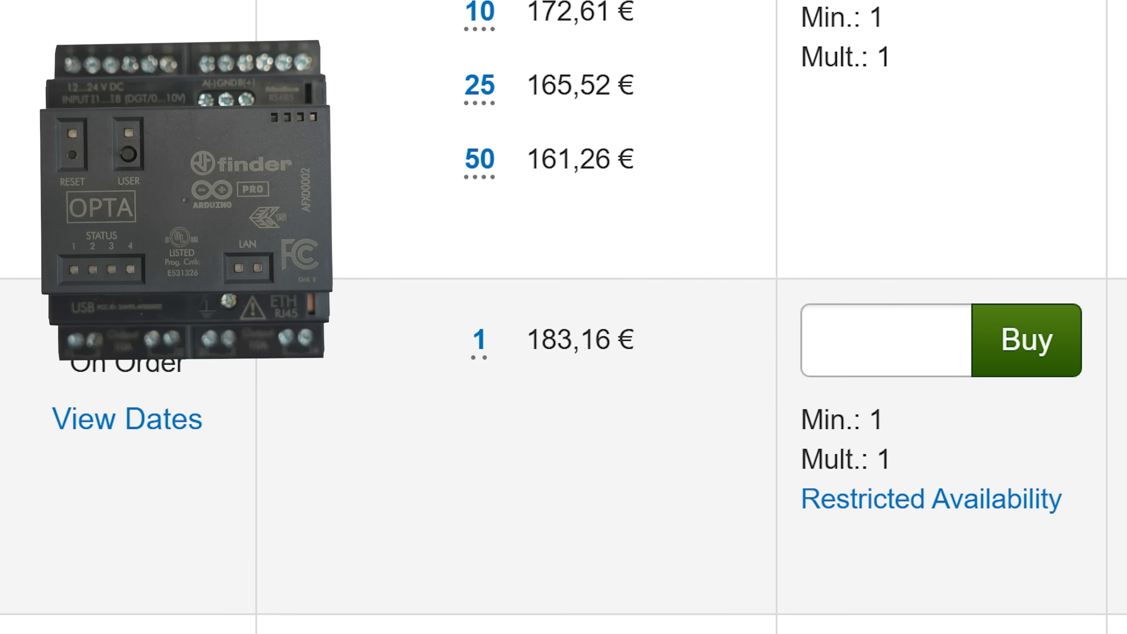
scroll(down, 3)
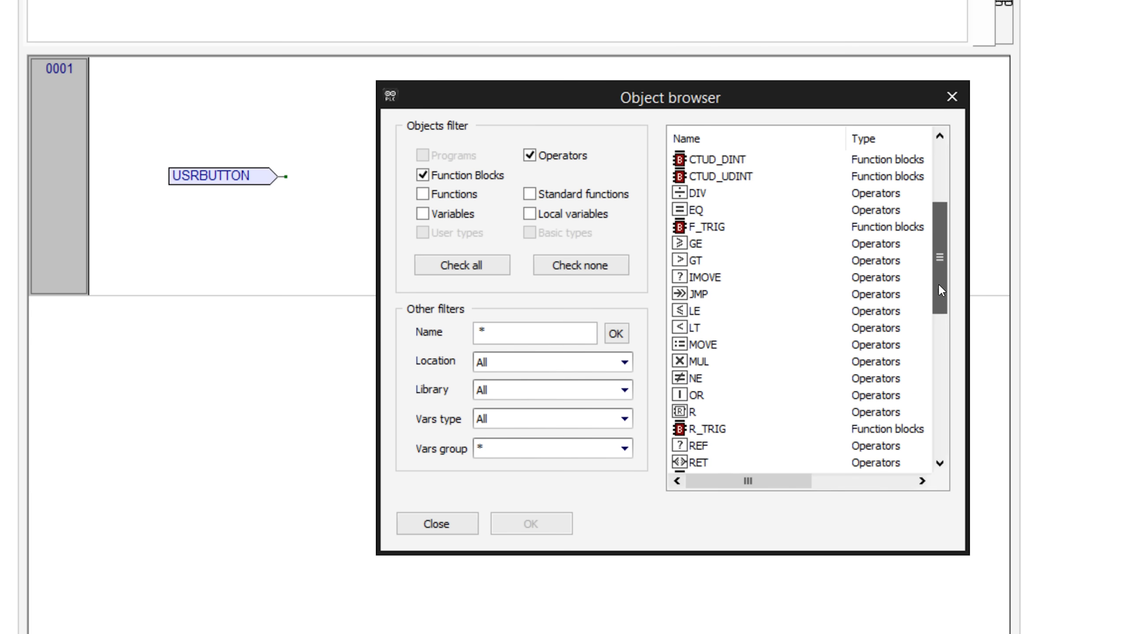
- Scroll through the Object browser's list of operators and function blocks
scroll(down, 3)
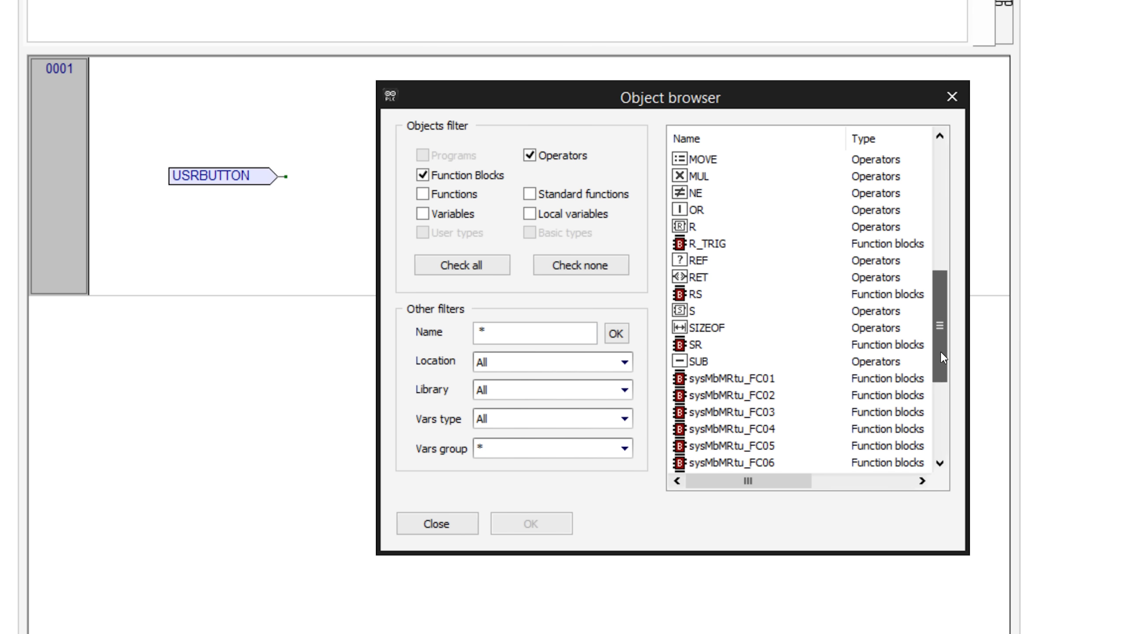
scroll(down, 3)
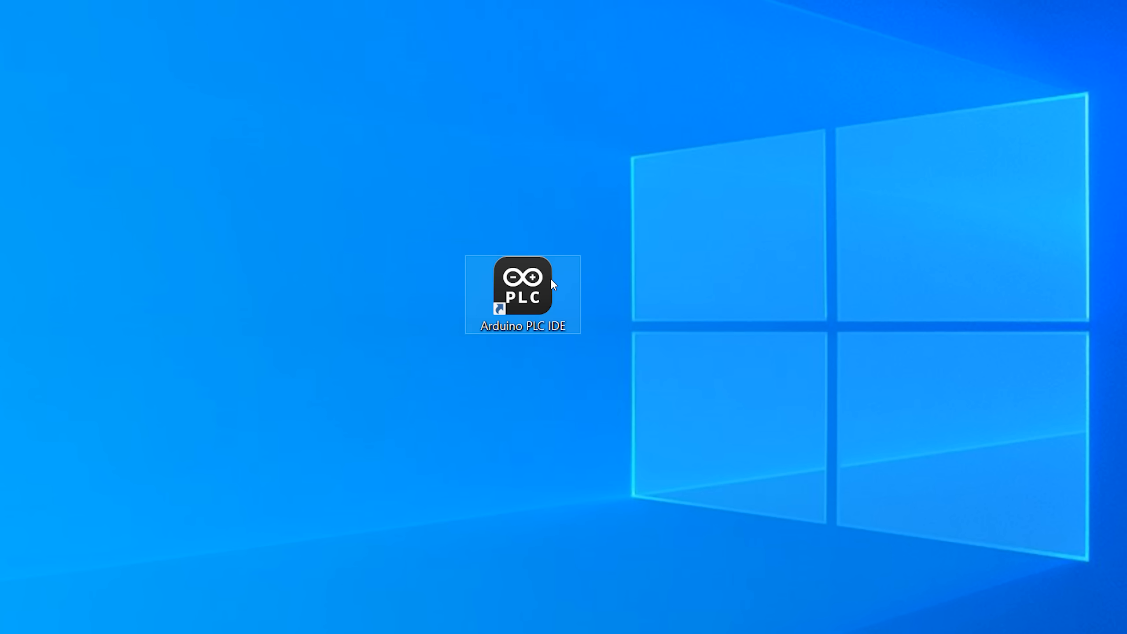
- Launch Arduino PLC IDE, create an Opta 1.2 project, and connect to the board
double_click(522, 287)
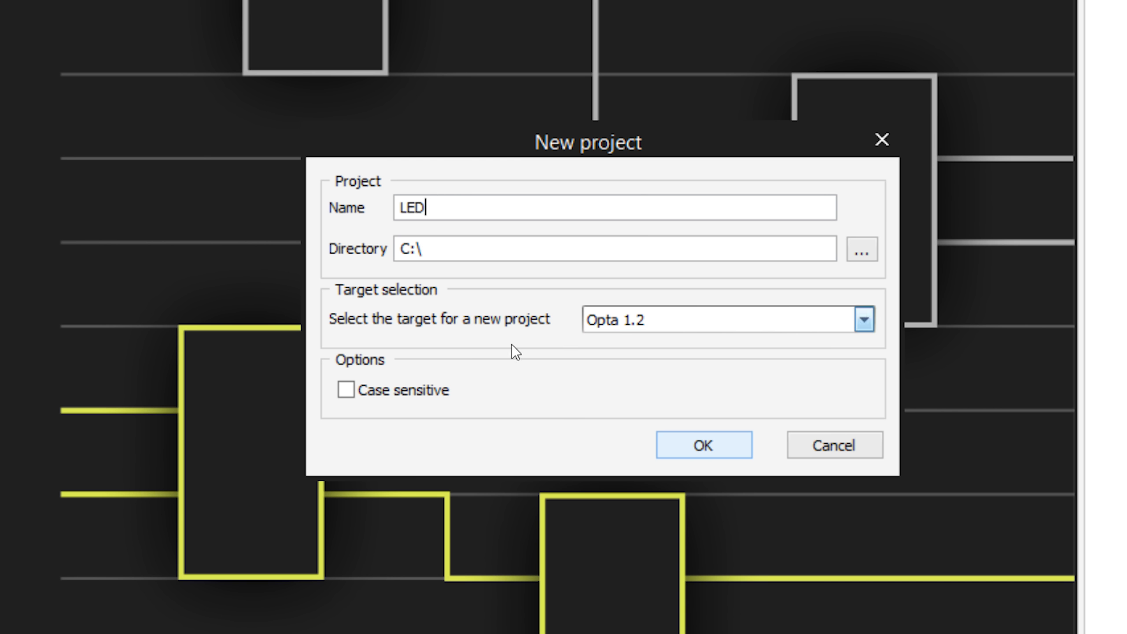
click(704, 458)
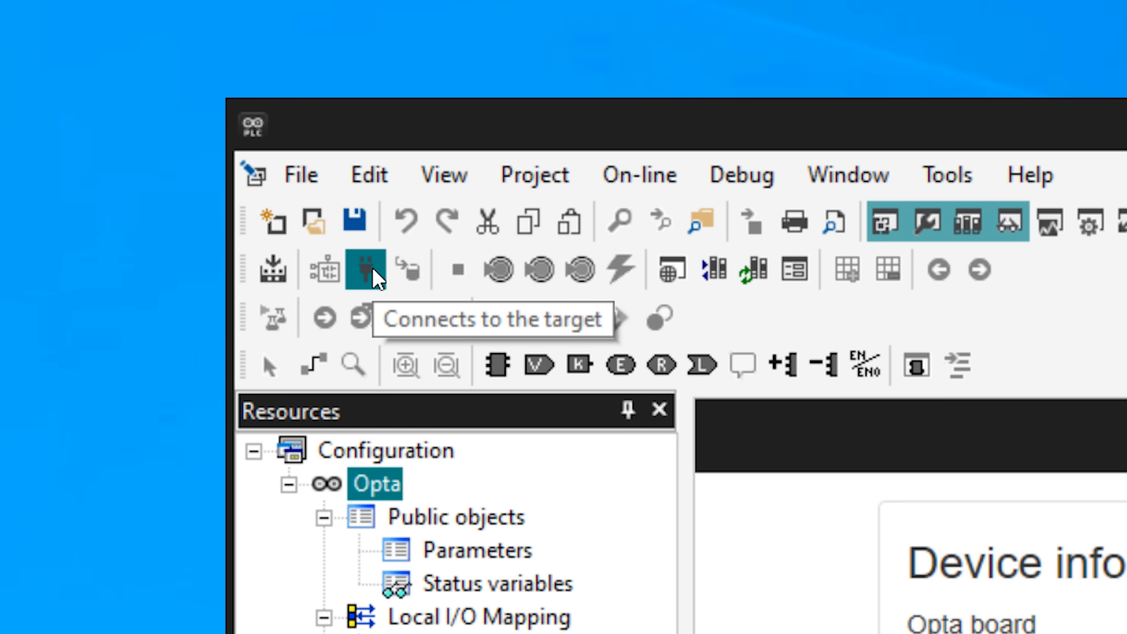
click(365, 269)
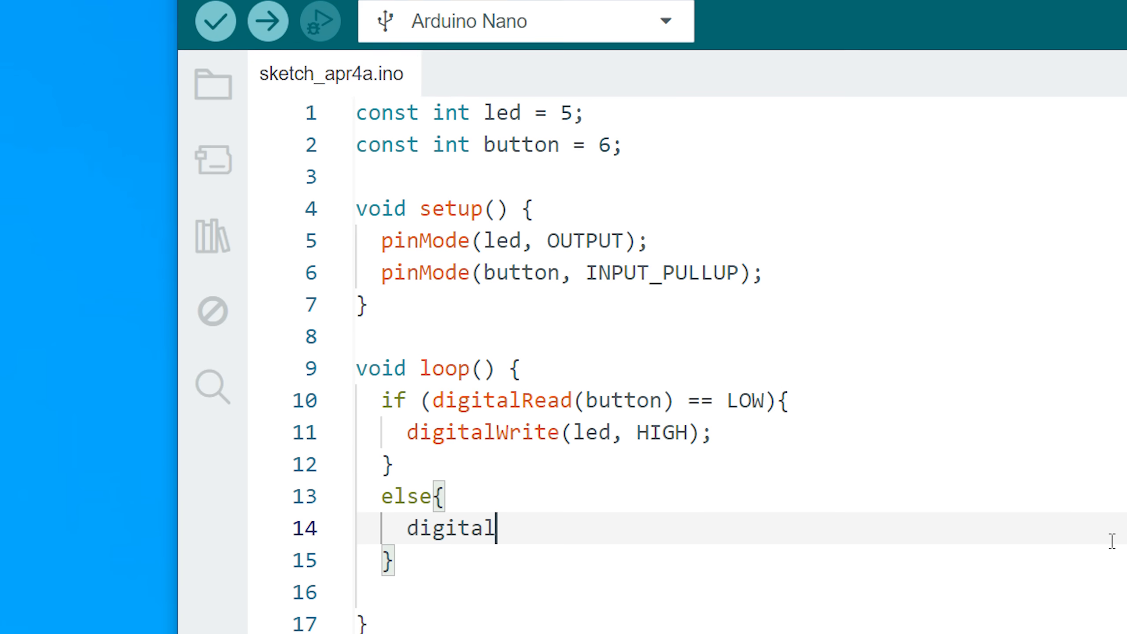
text(Write(led, LOW);)
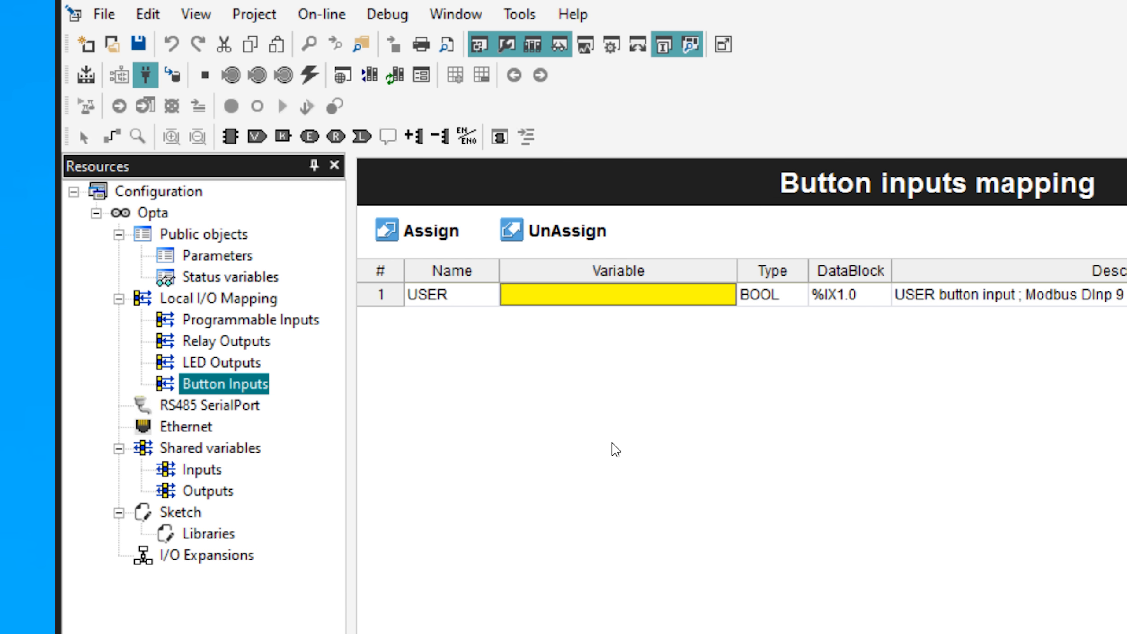
- Enter USRBUTTON as the Variable for the USER button input
text(U)
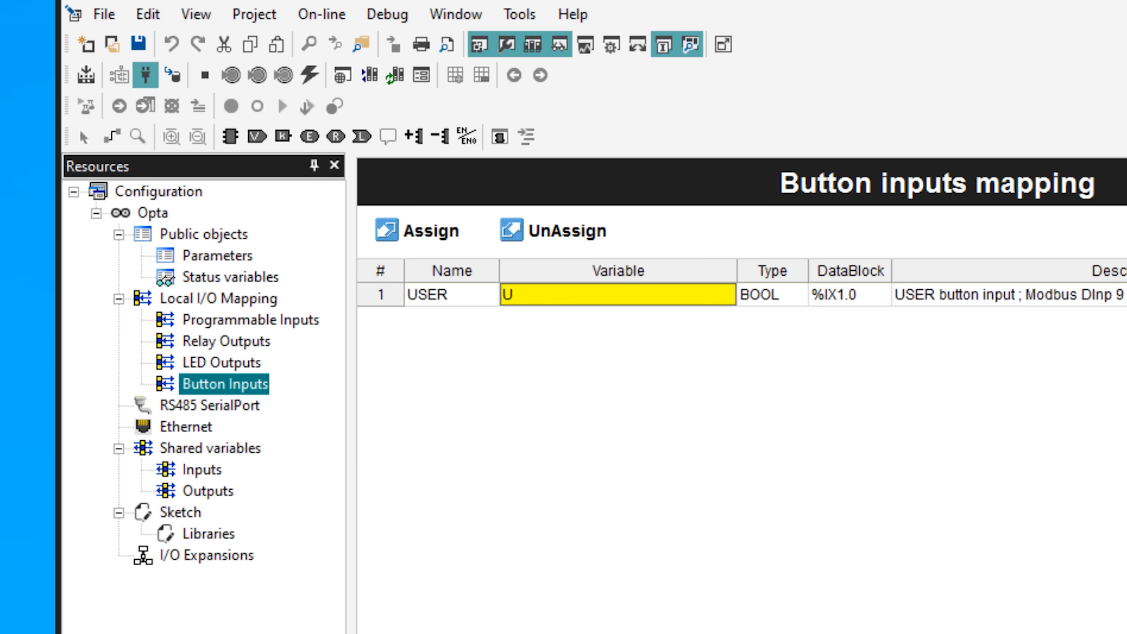
text(SRBUTTON)
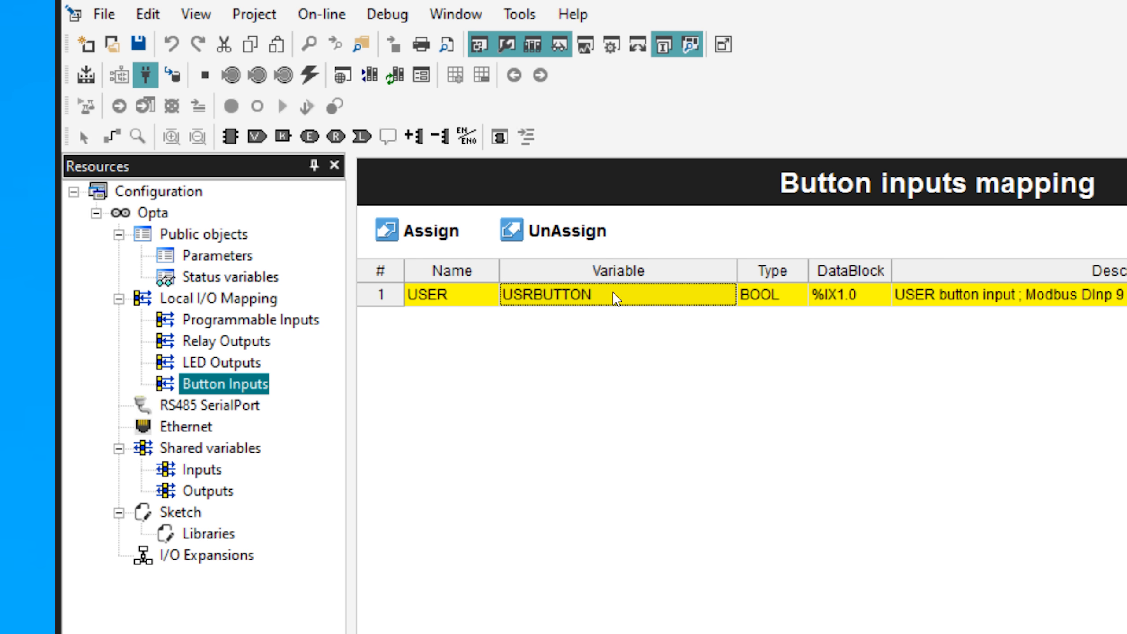
click(219, 363)
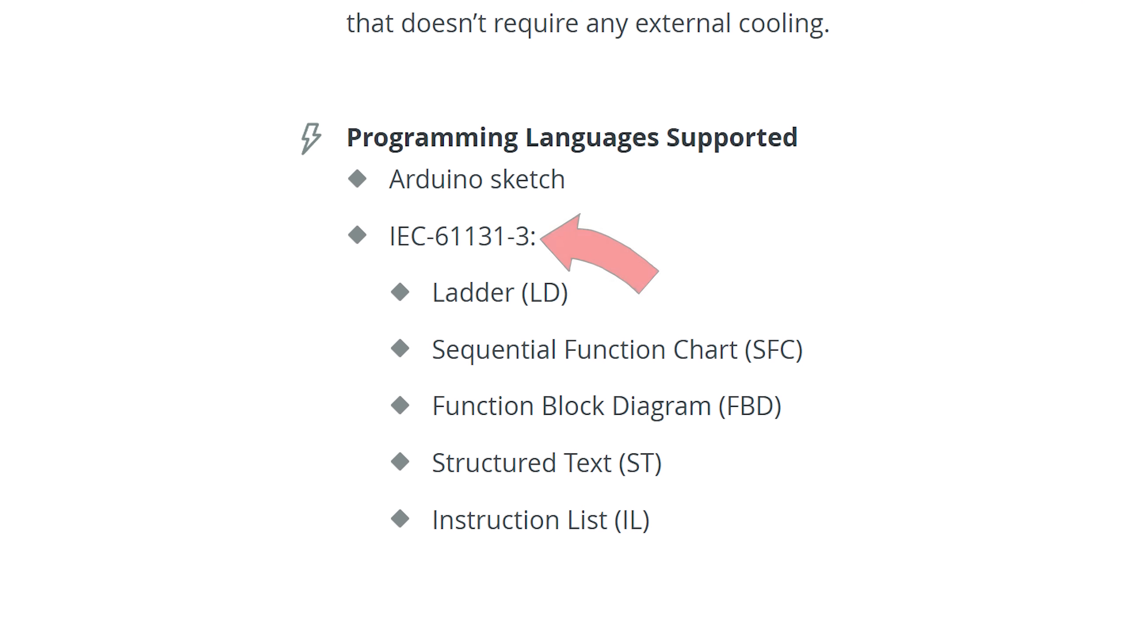
scroll(down, 3)
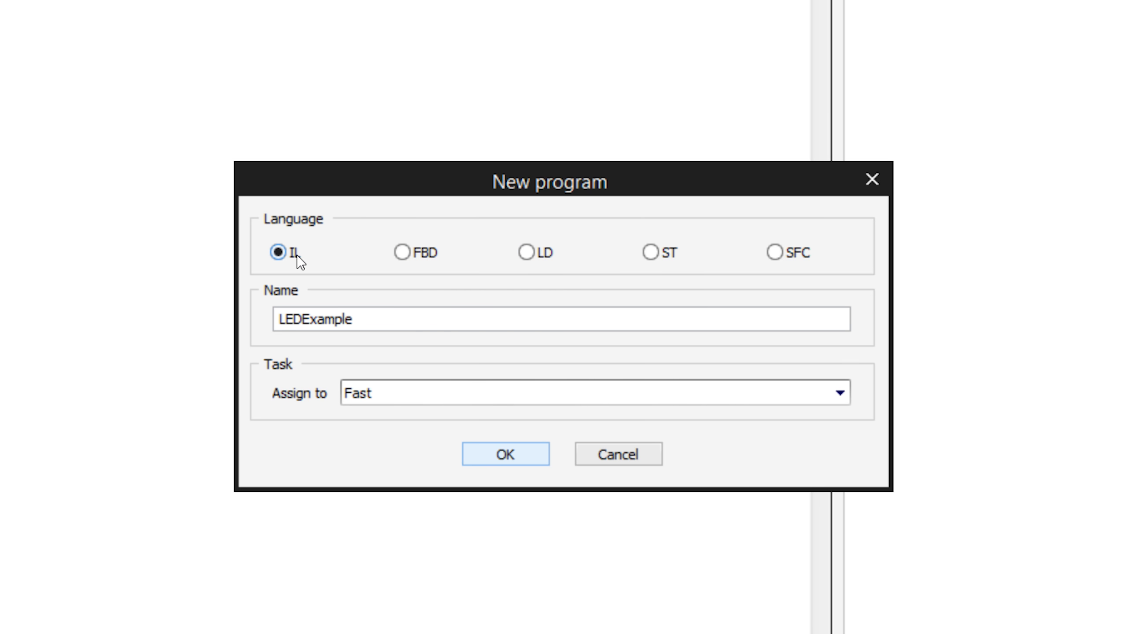
- Create FBD program LEDExample where an EQ block compares USRBUTTON to 1 and drives LED1
click(399, 252)
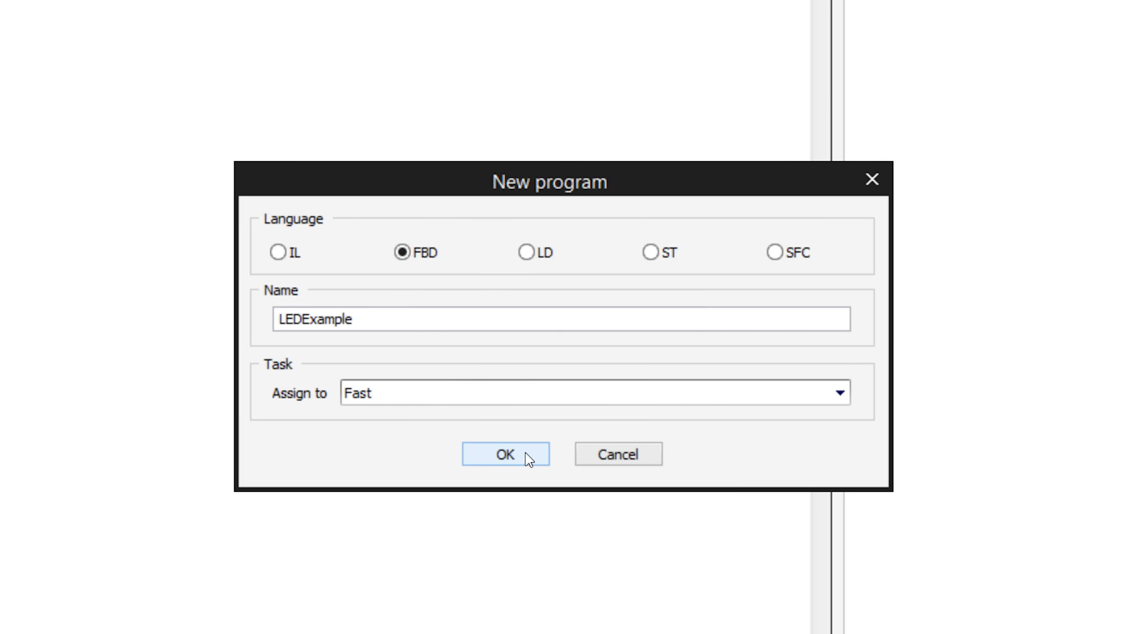
click(505, 467)
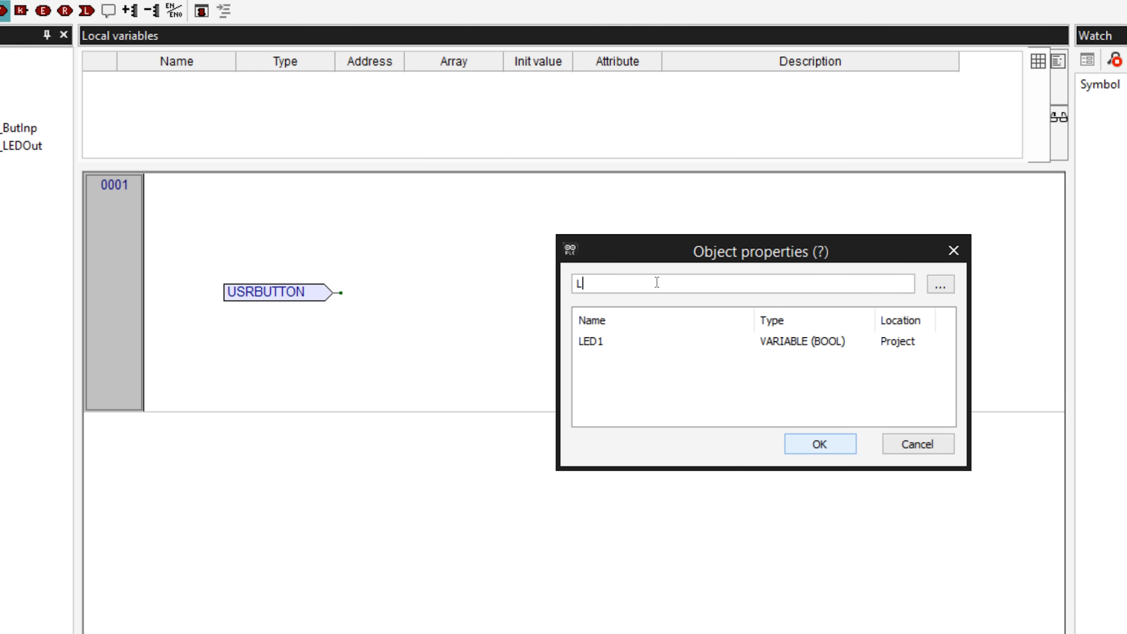
click(820, 444)
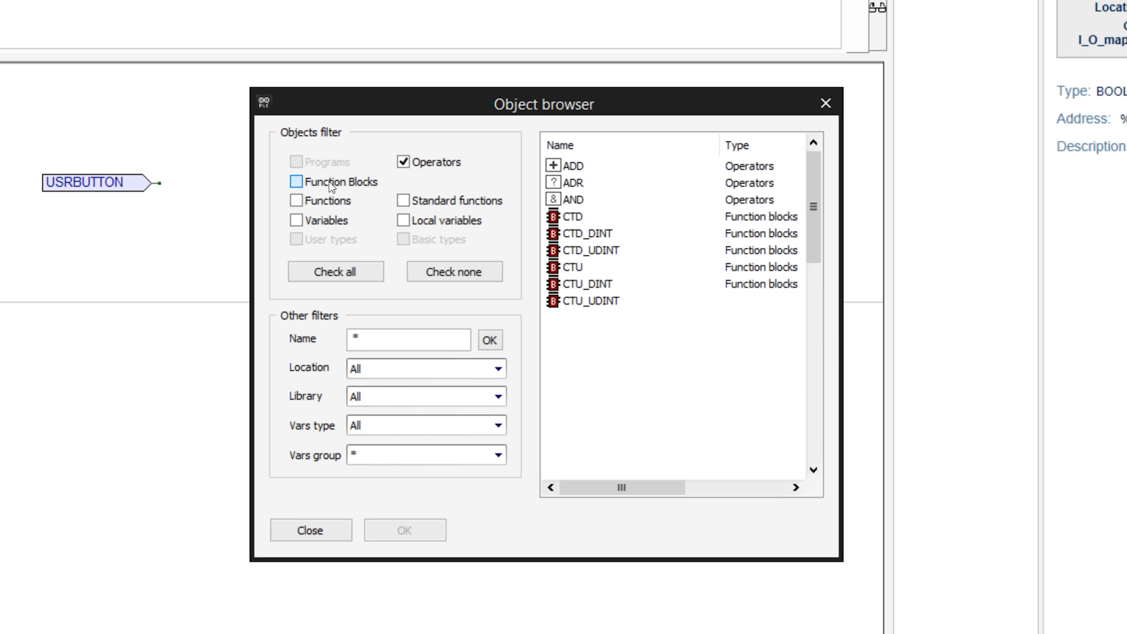
click(295, 182)
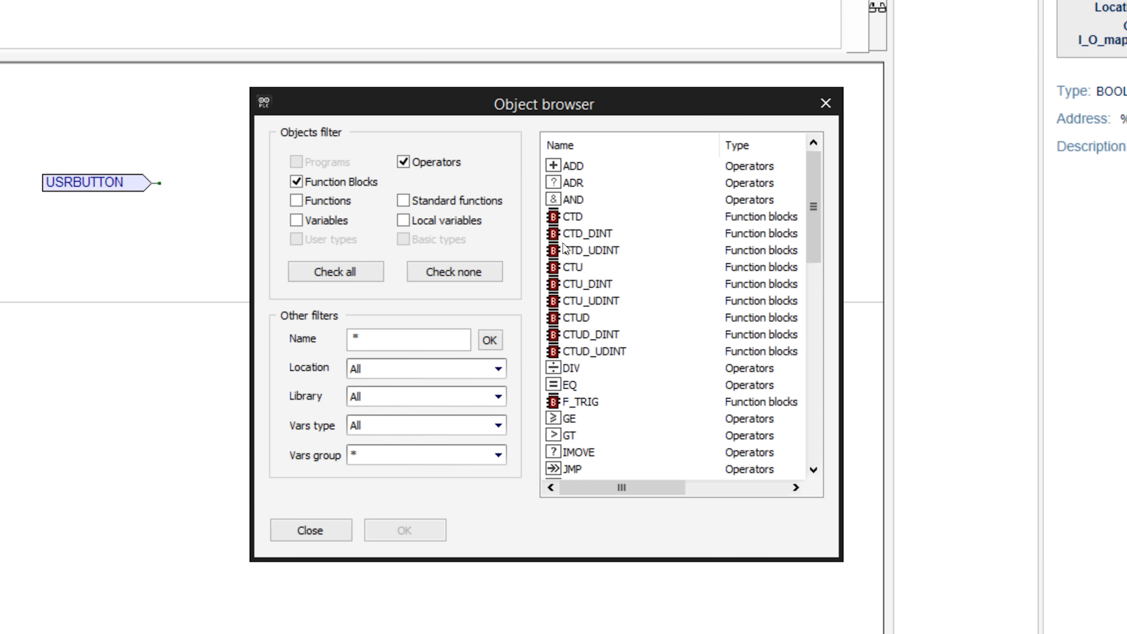
mouse_move(814, 240)
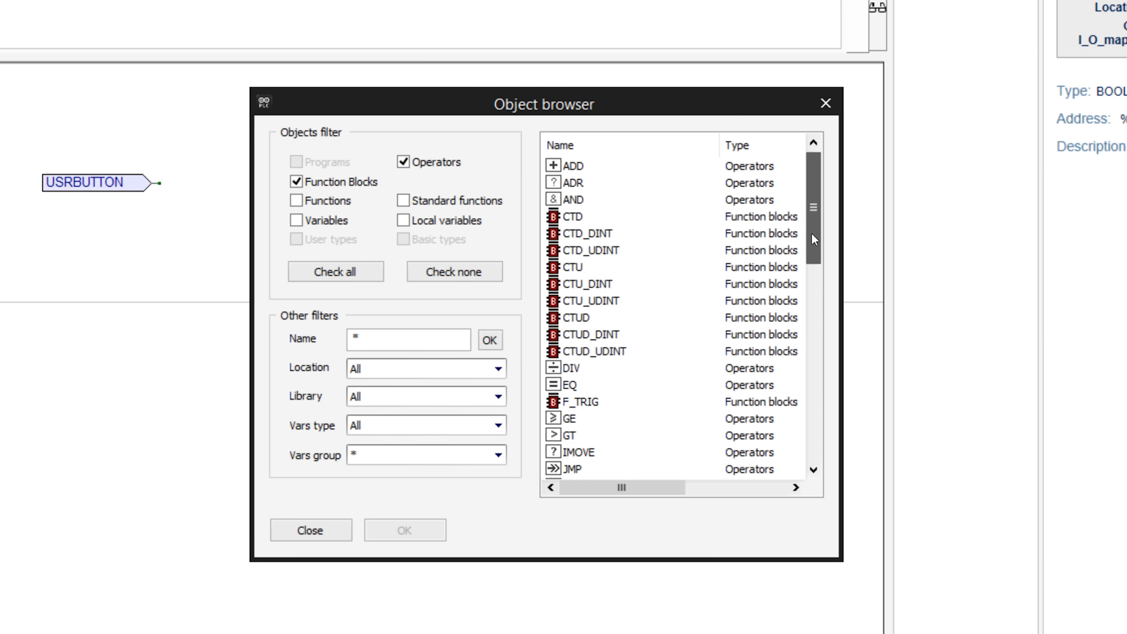
click(570, 280)
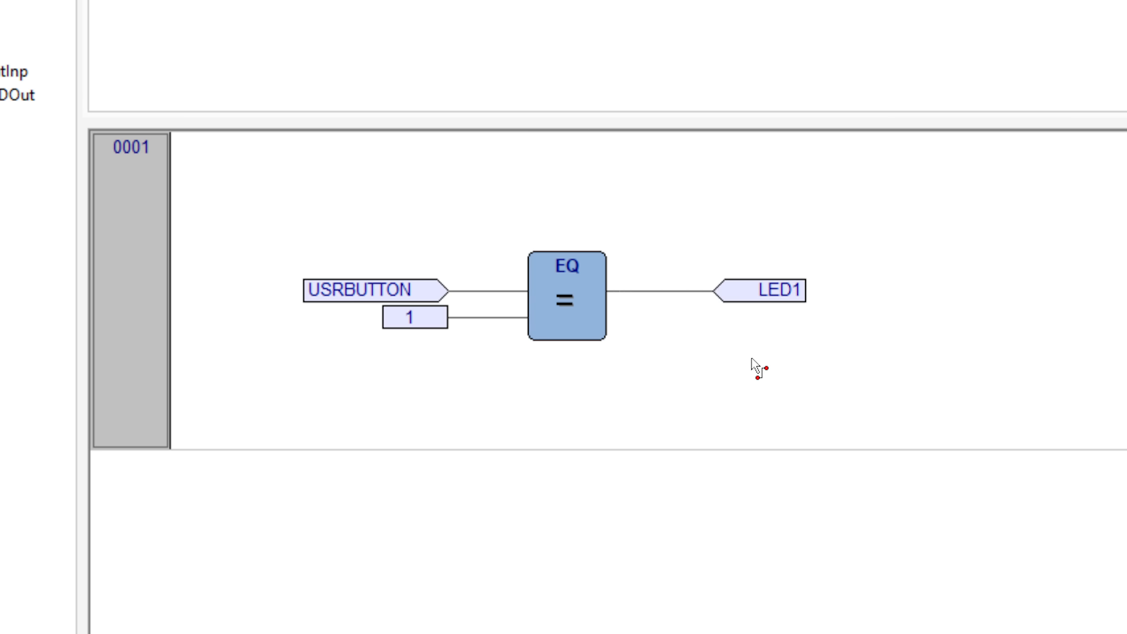
mouse_move(875, 531)
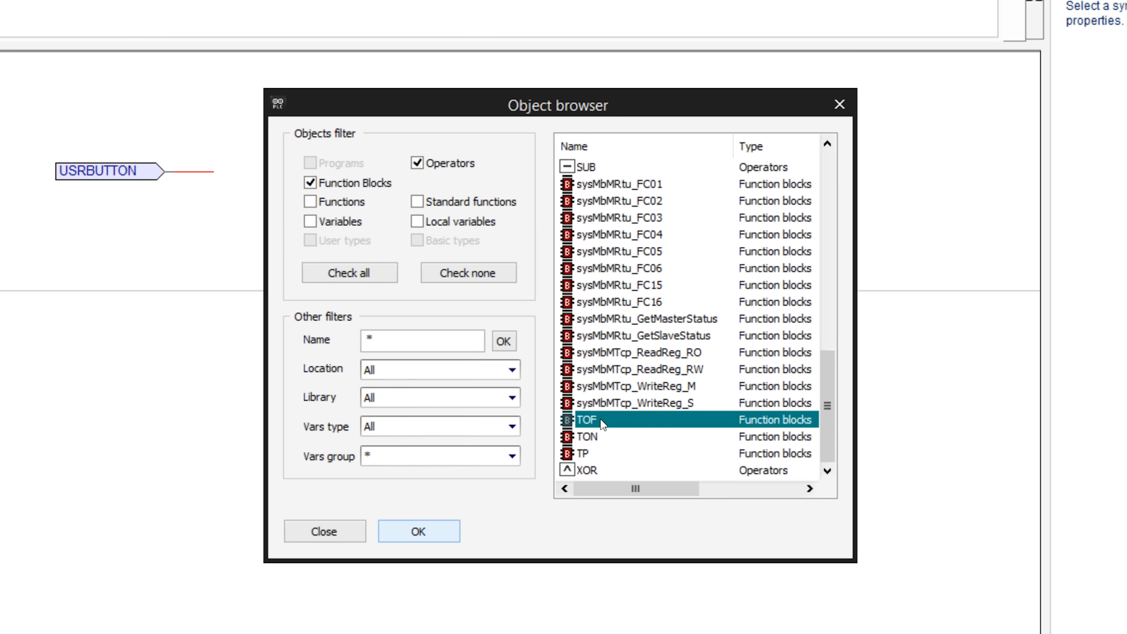
- Insert the OffDelay TOF timer between USRBUTTON and LED1 and wire constant 3000 to PT
click(418, 530)
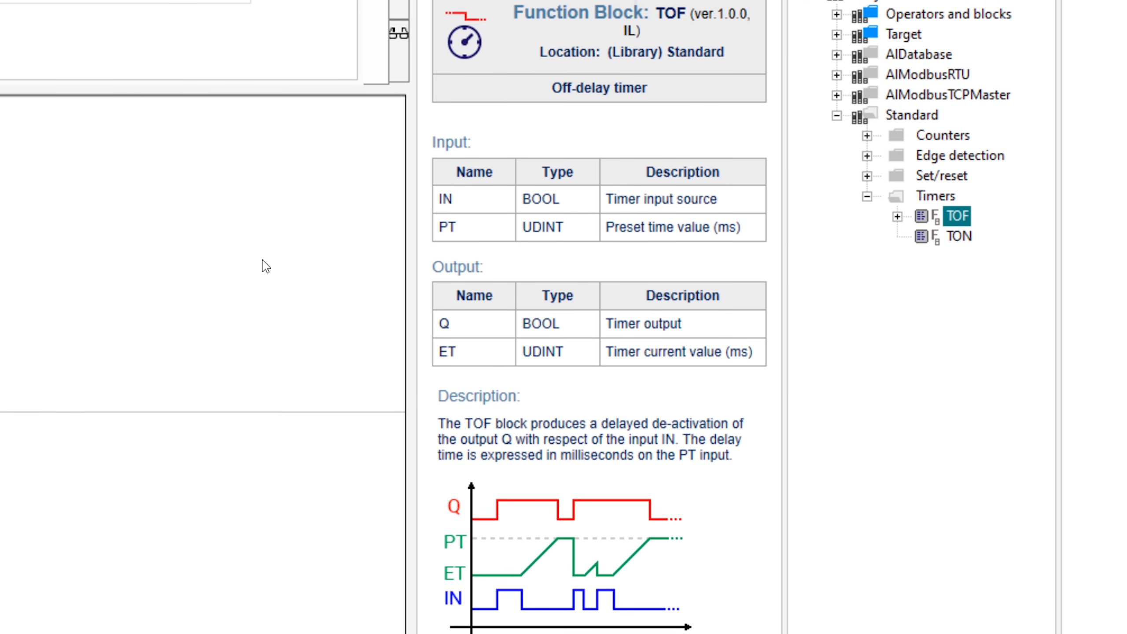
scroll(down, 3)
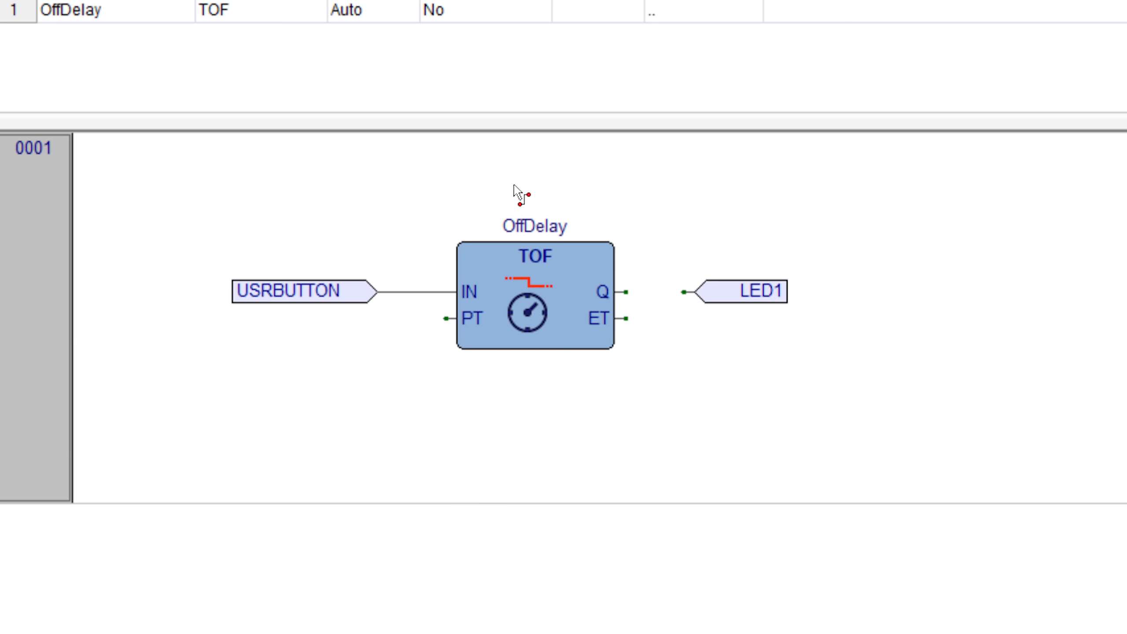
right_click(373, 364)
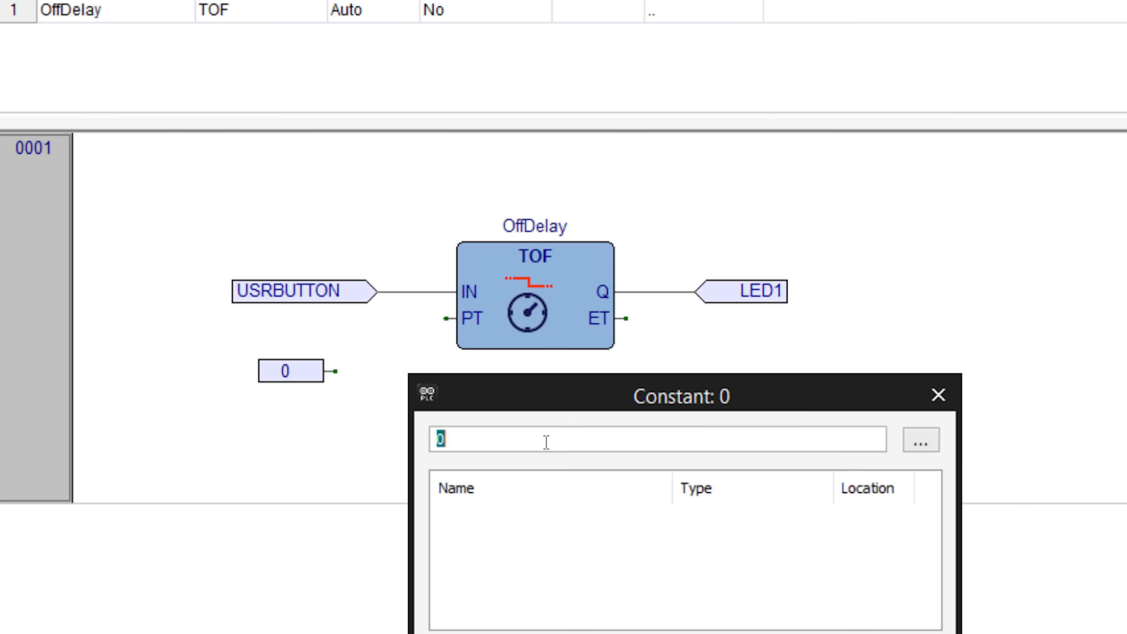
text(3000)
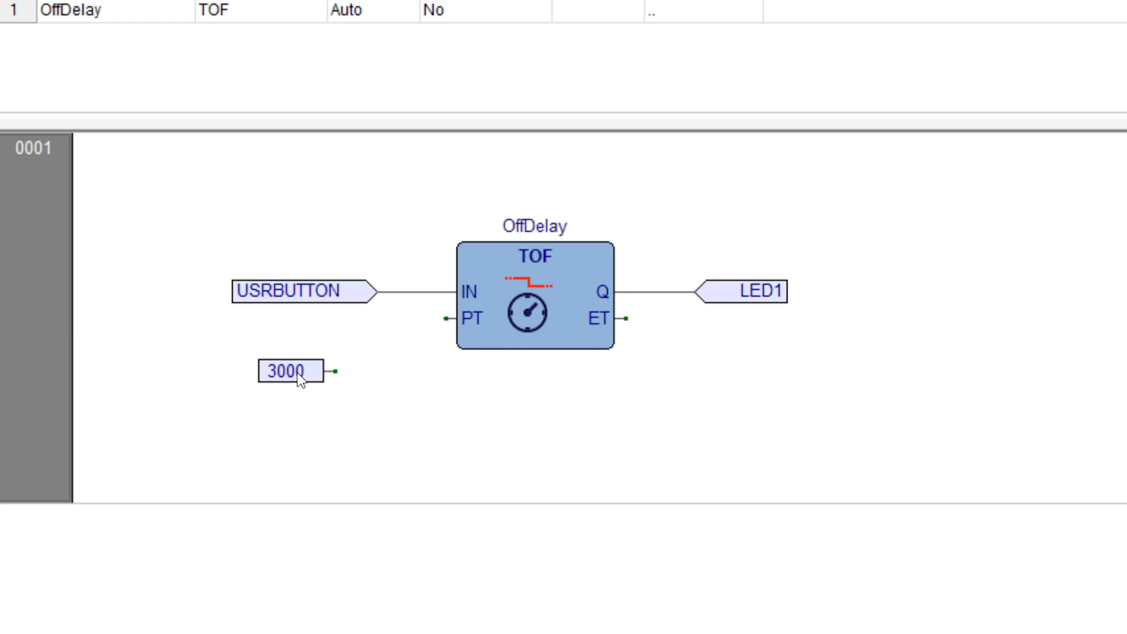
drag(287, 372, 444, 318)
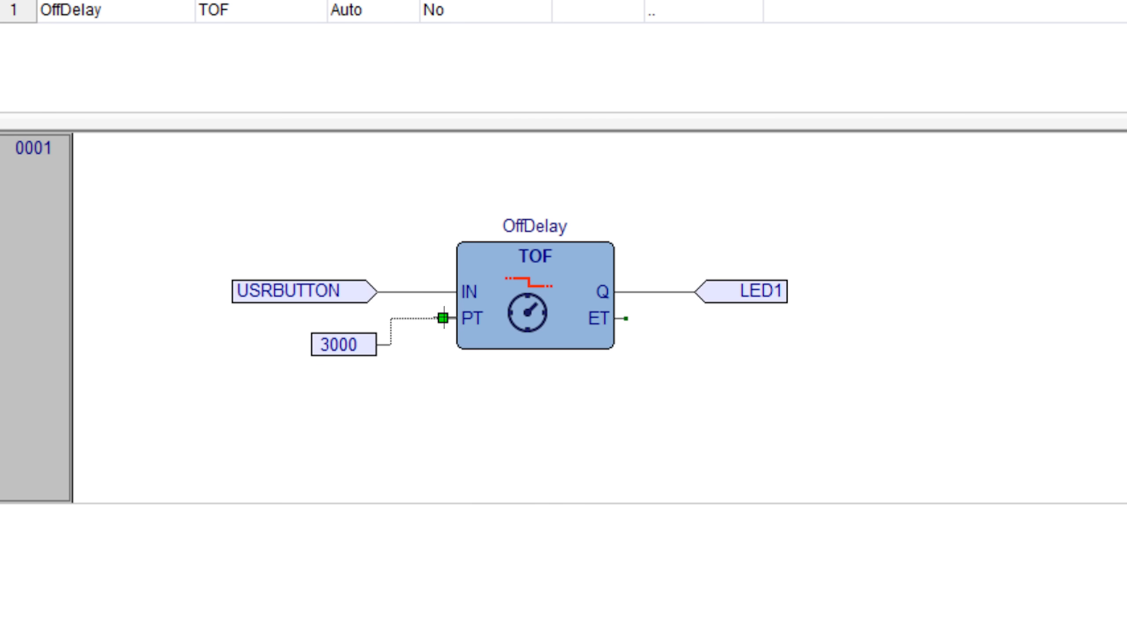
click(315, 345)
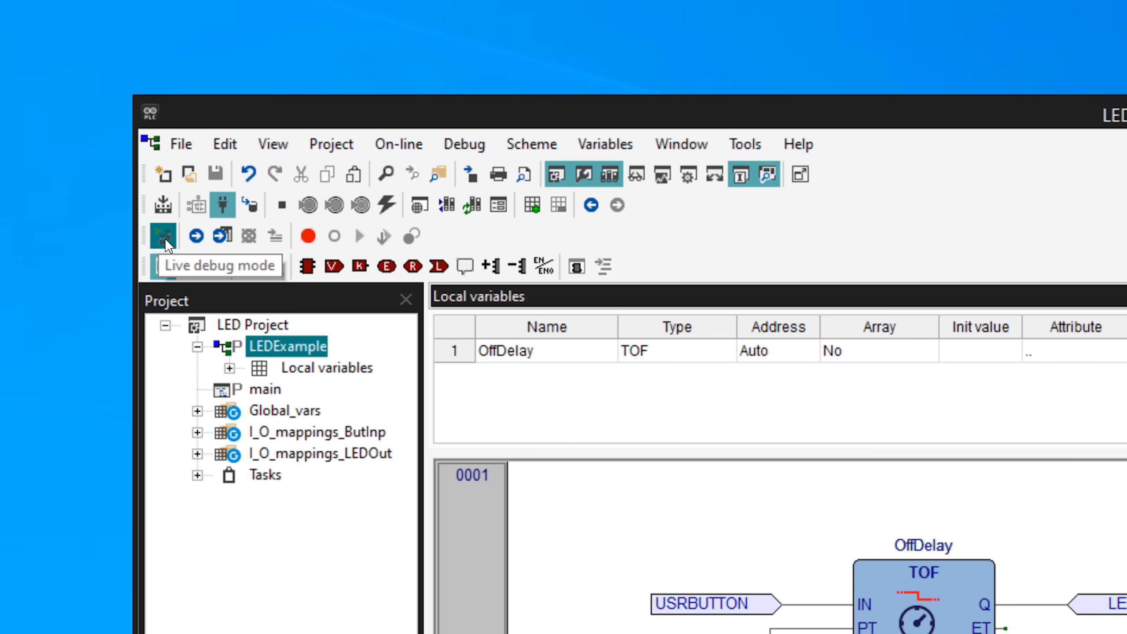
- Enable live debug mode and open the Object browser's function block list via New Object
click(162, 237)
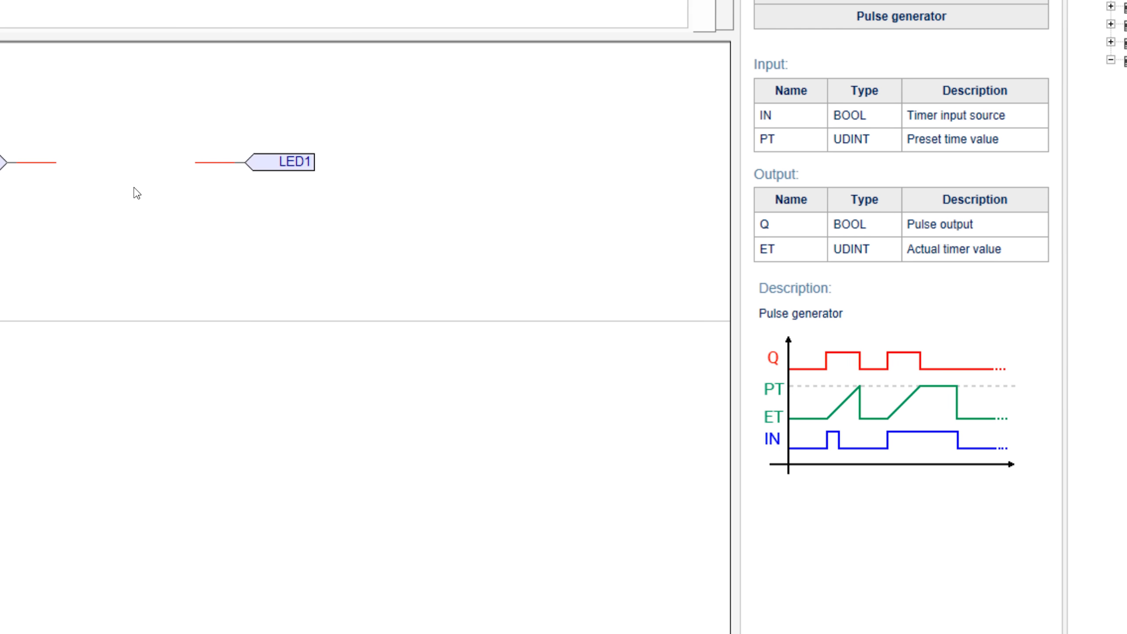
right_click(135, 194)
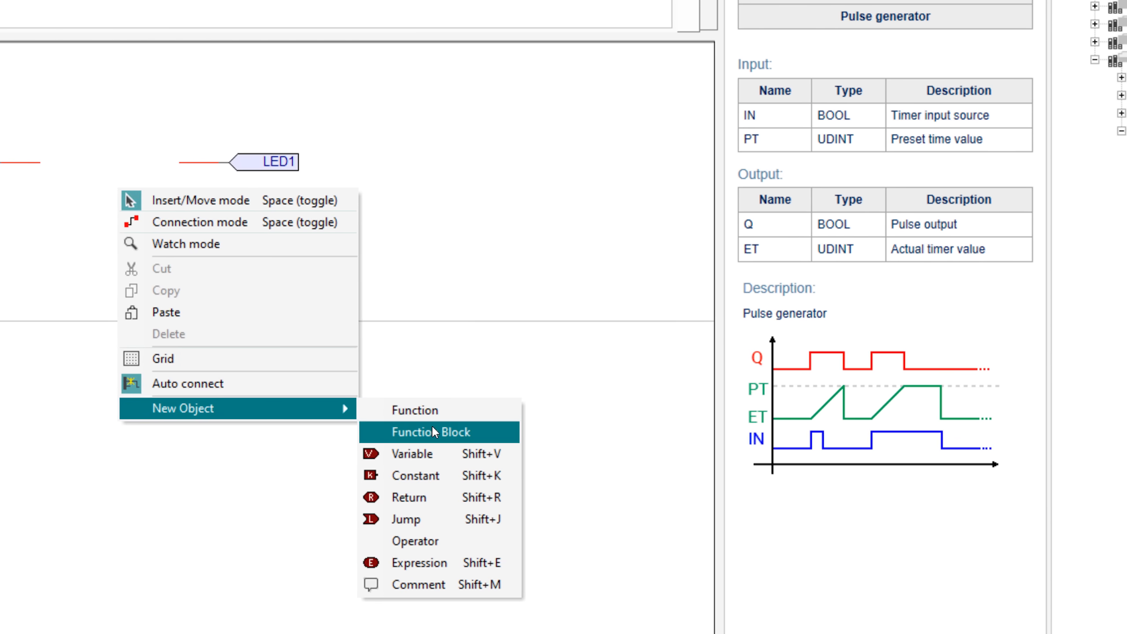
click(431, 432)
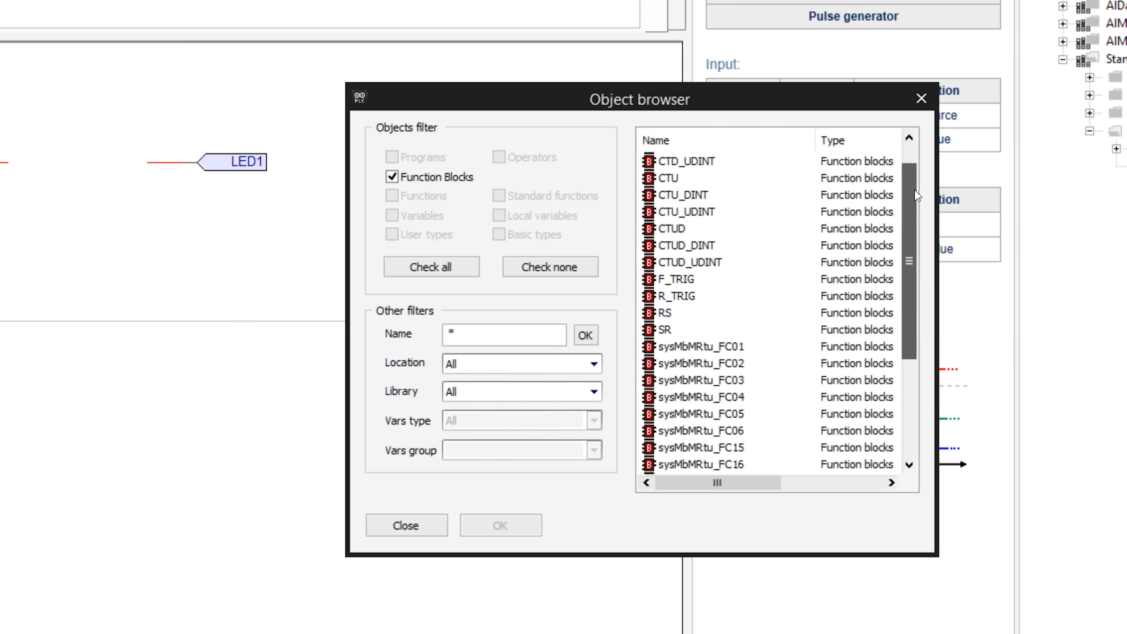
scroll(down, 3)
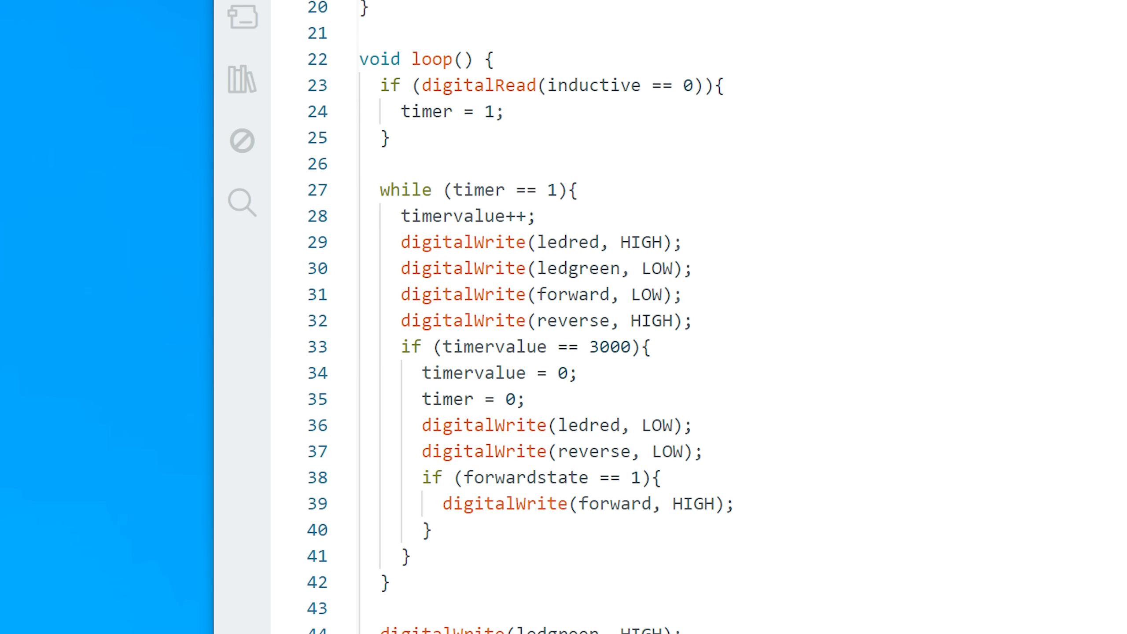
scroll(down, 3)
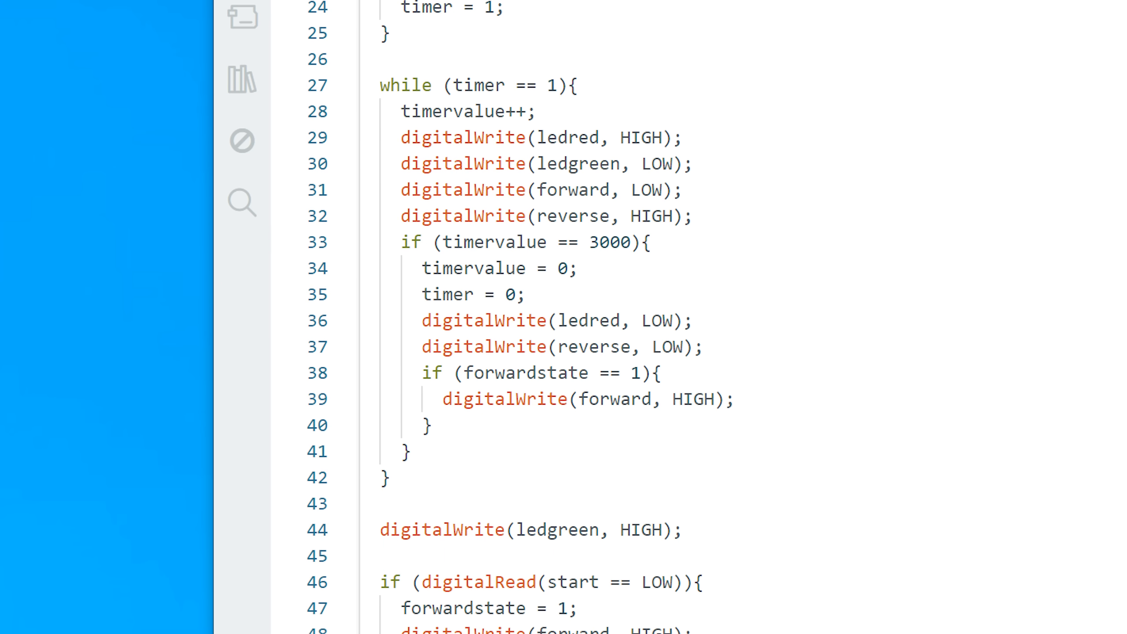
scroll(down, 3)
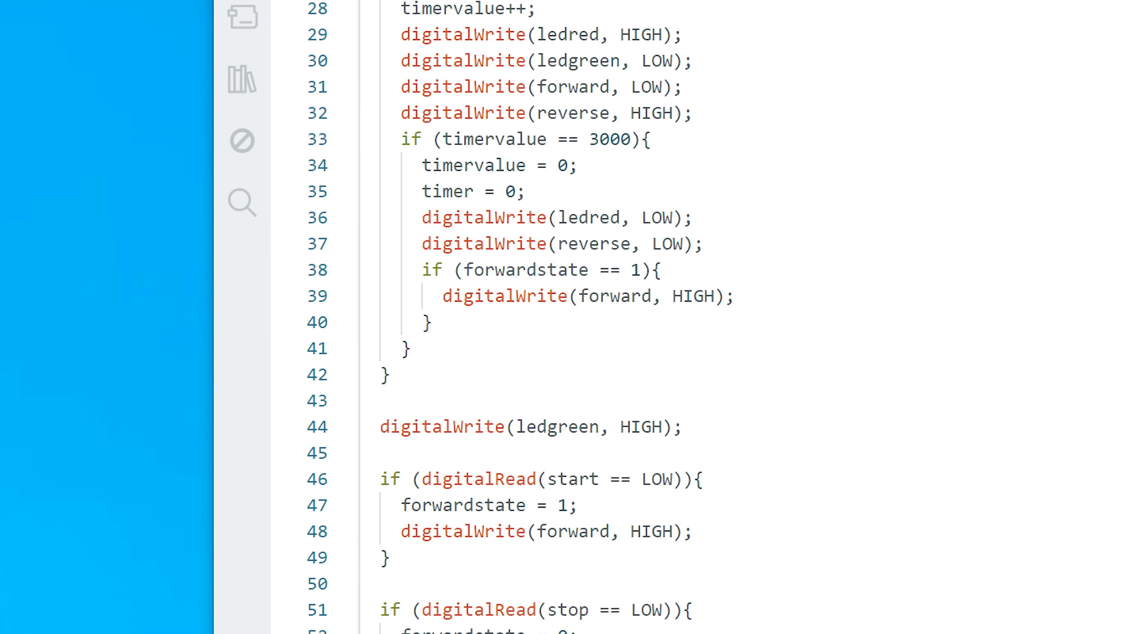